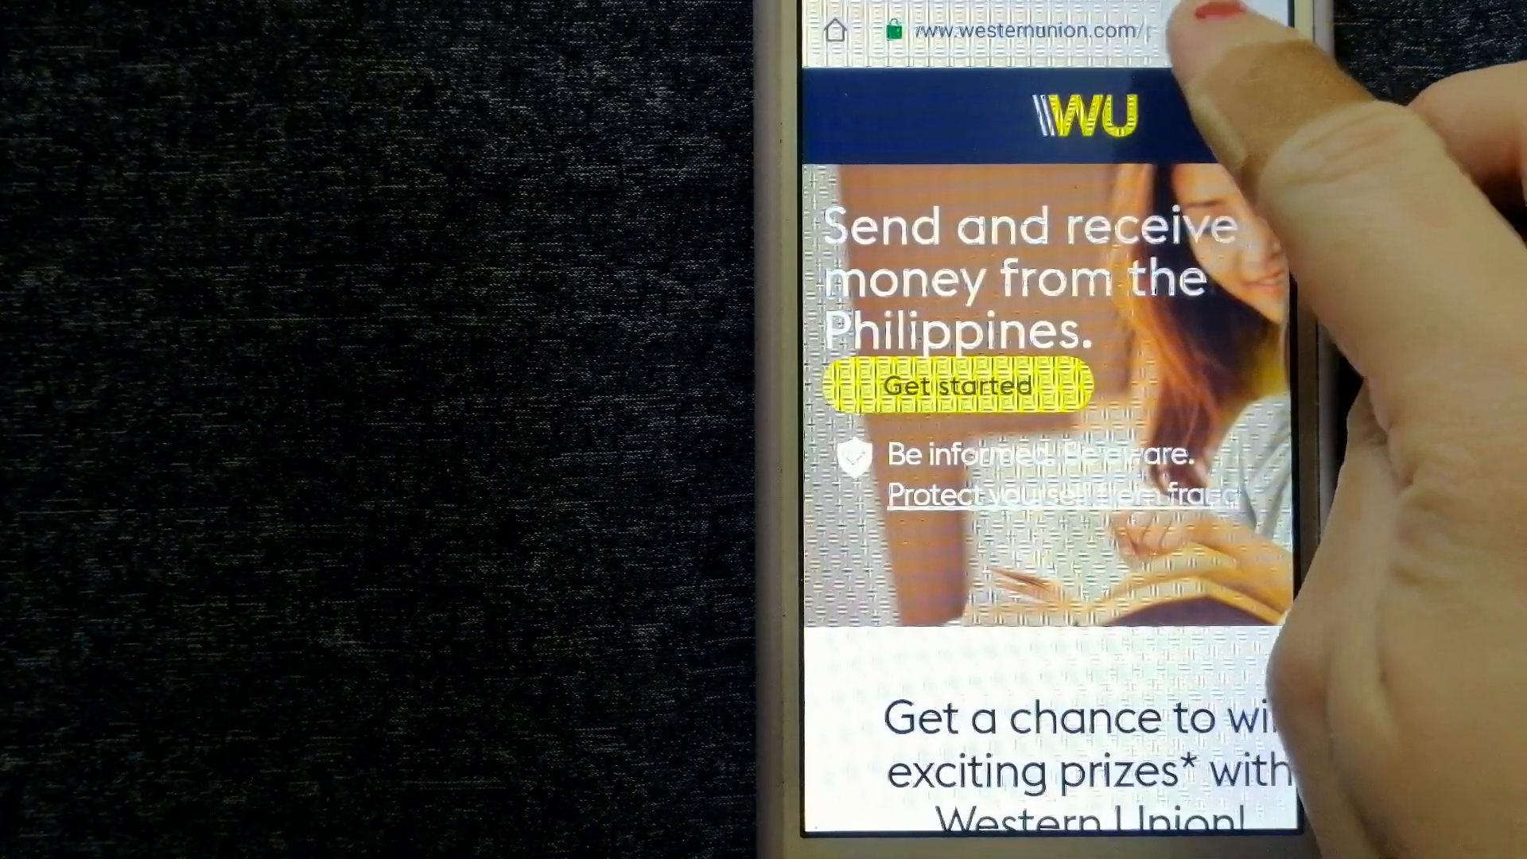
- Switch from the Western Union tab to the open xe.com Money Transfer homepage
click(1196, 30)
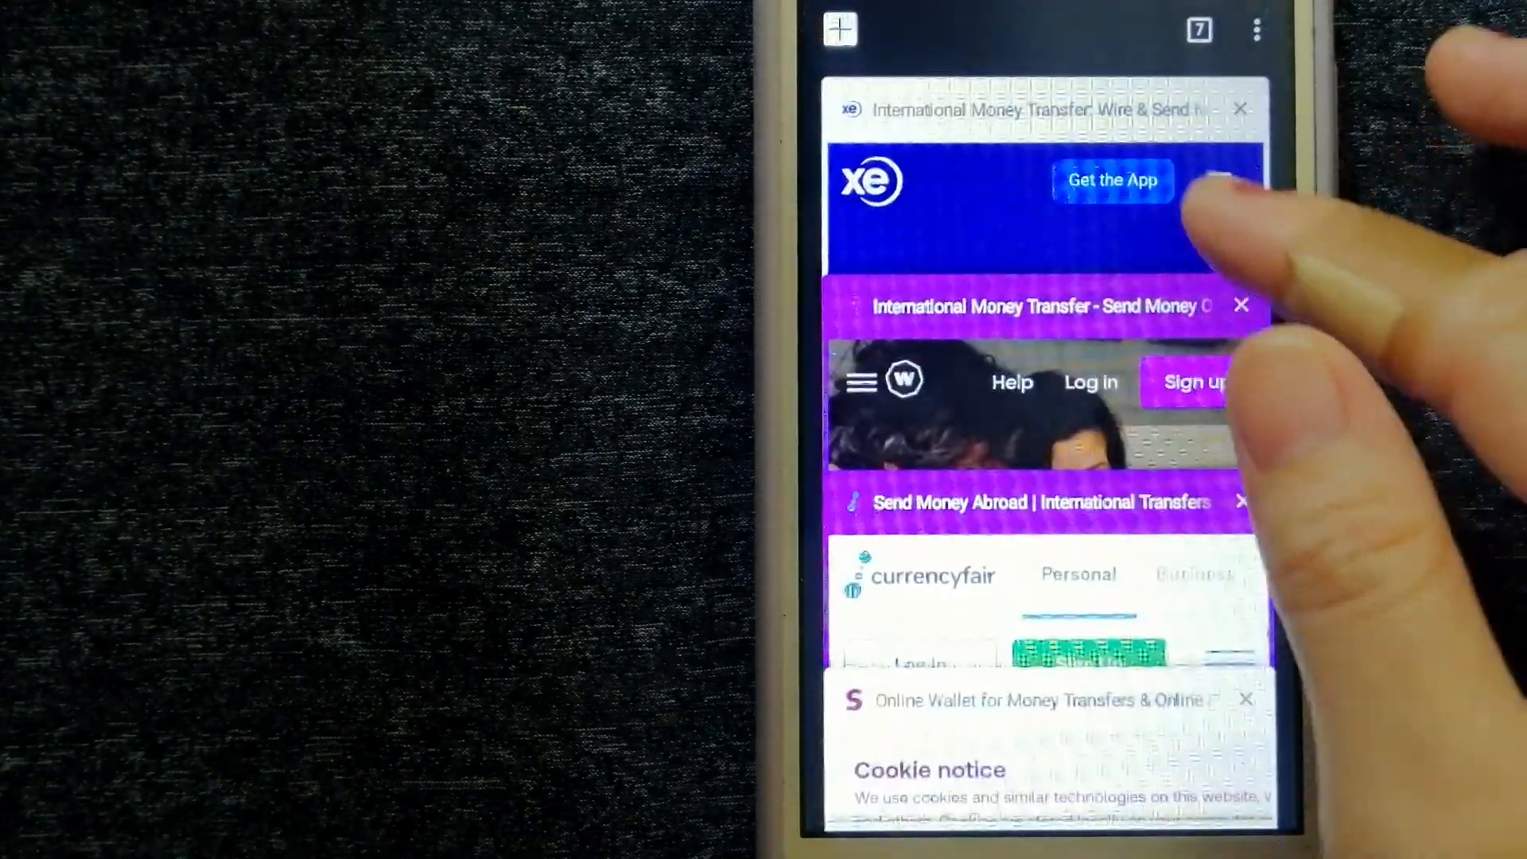
click(1041, 194)
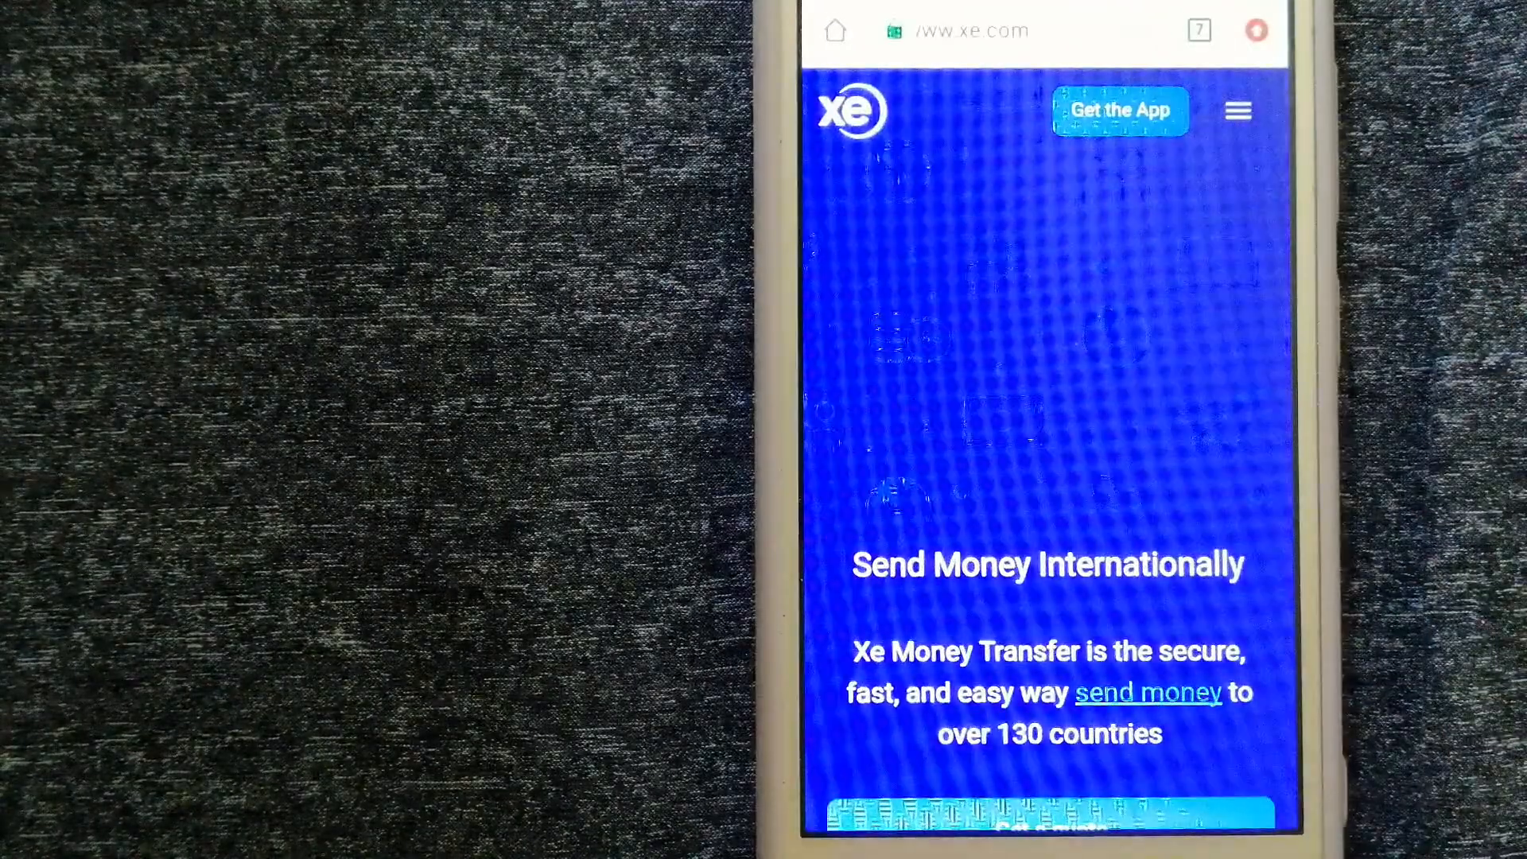